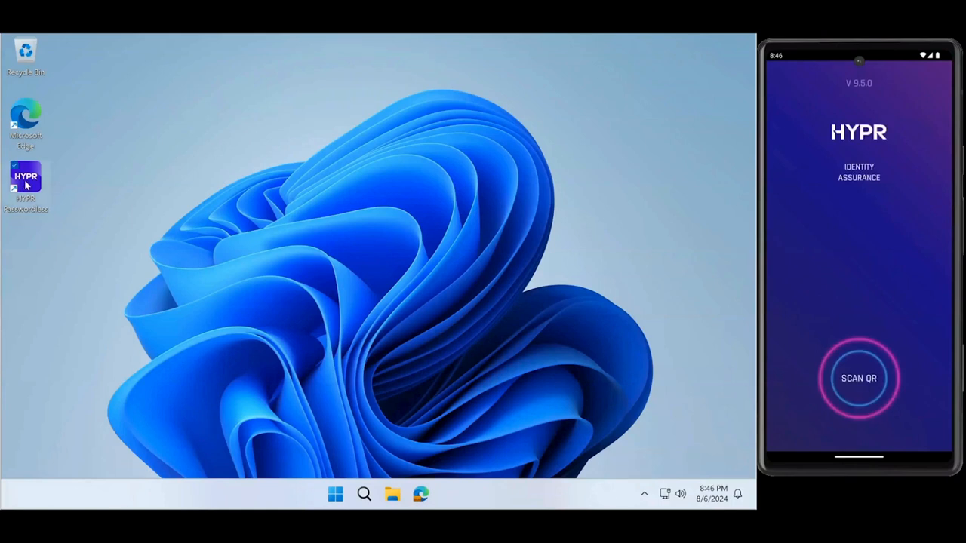
Launch HYPR Passwordless from its desktop shortcut to reach the pairing welcome screen
double_click(26, 181)
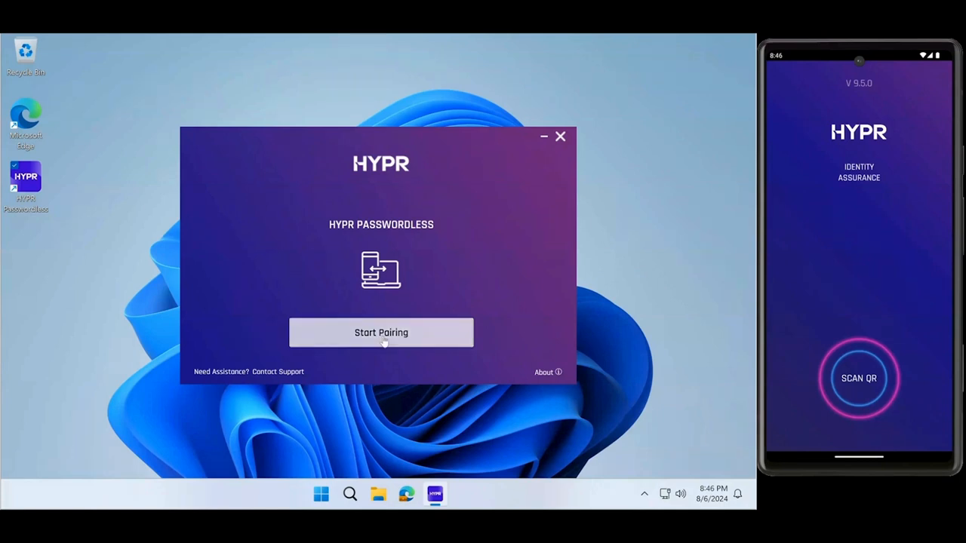
mouse_move(495, 320)
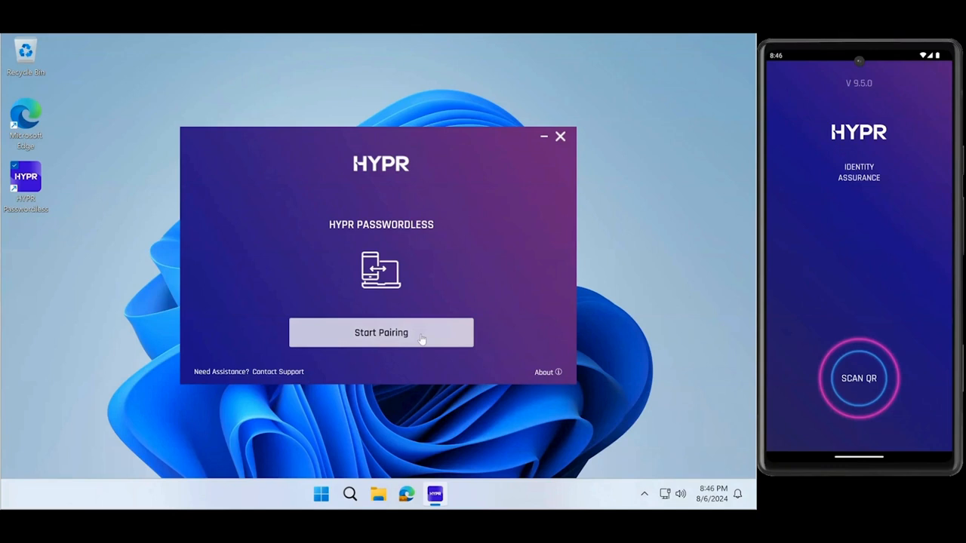
Start pairing and scan the displayed QR code with the HYPR phone app
left_click(380, 333)
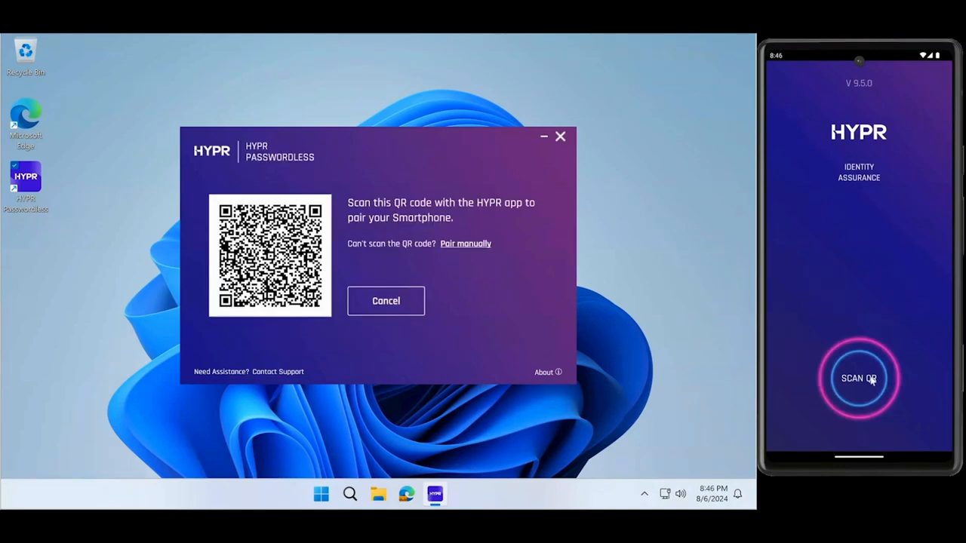
left_click(858, 378)
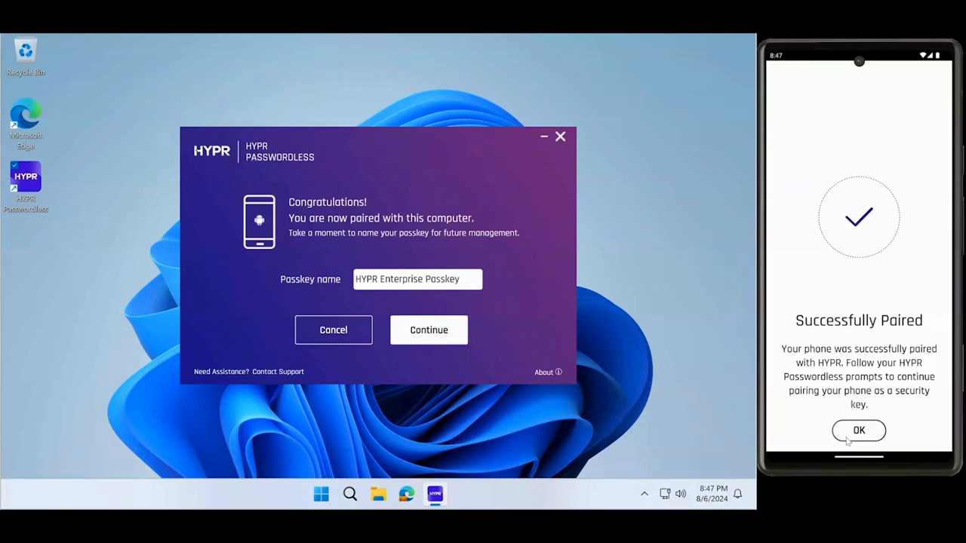
Confirm pairing on the phone, keep the default name HYPR Enterprise Passkey, and approve adding the device
left_click(859, 430)
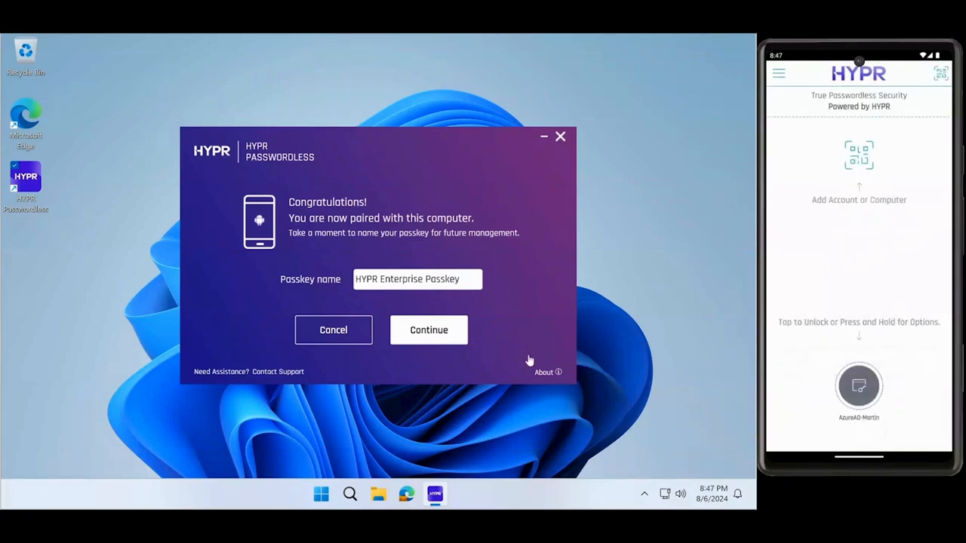
left_click(429, 329)
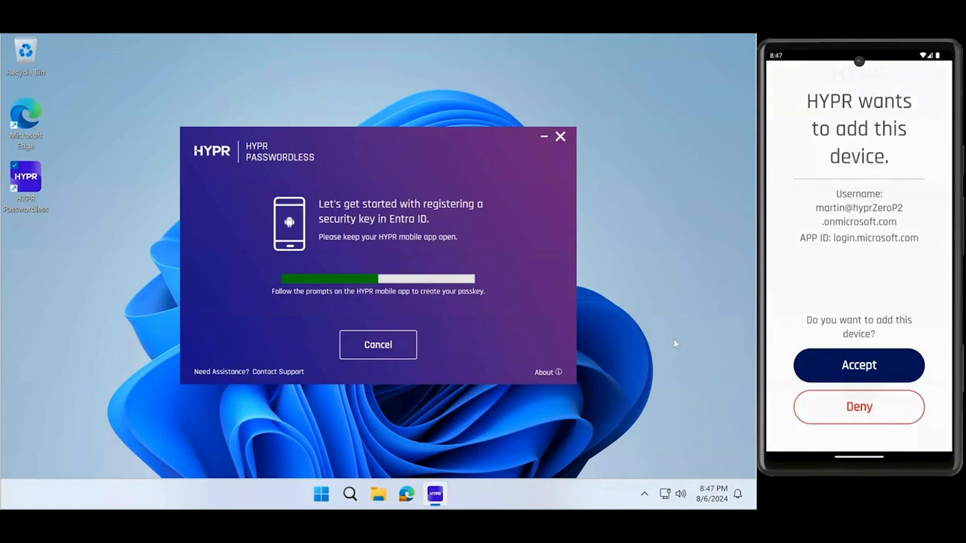
left_click(859, 364)
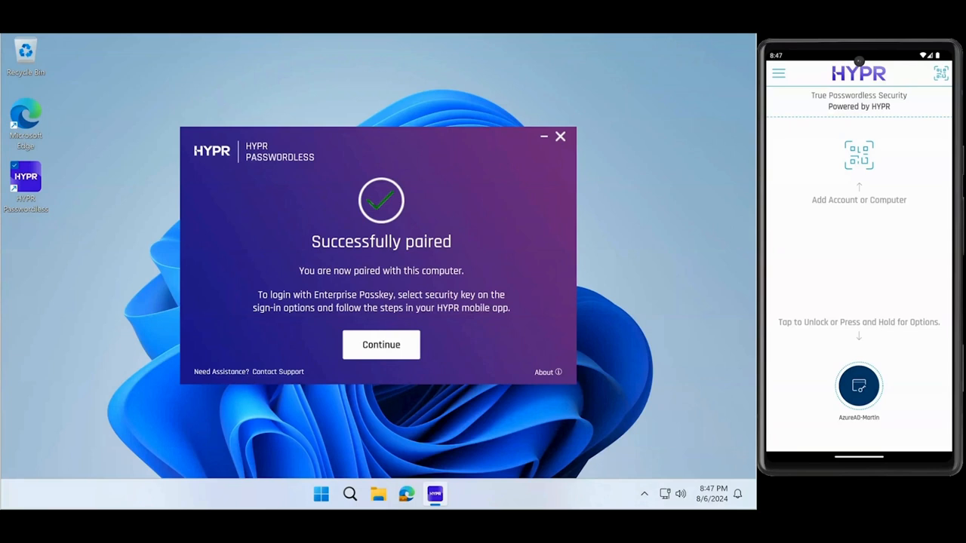
Finish HYPR setup and select Other user on the Windows lock screen
left_click(380, 344)
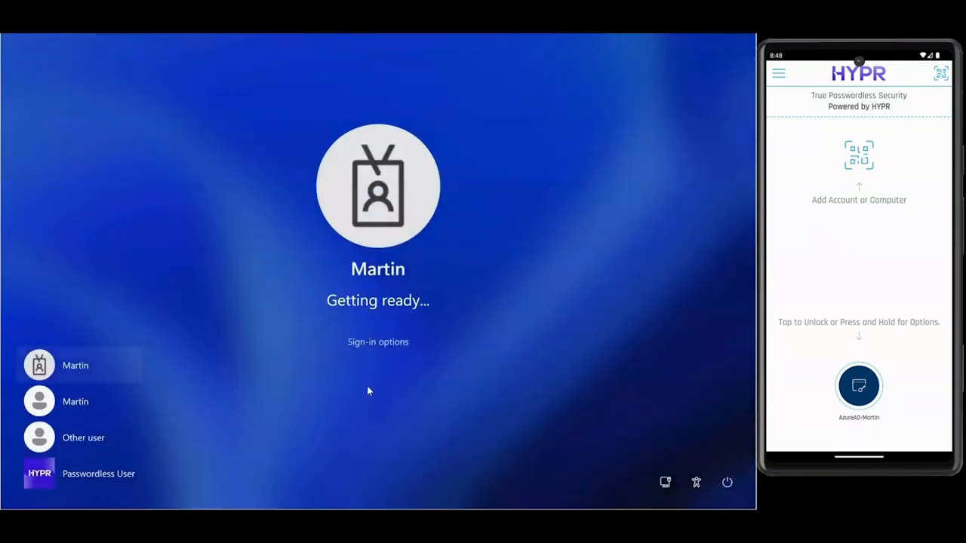
left_click(83, 438)
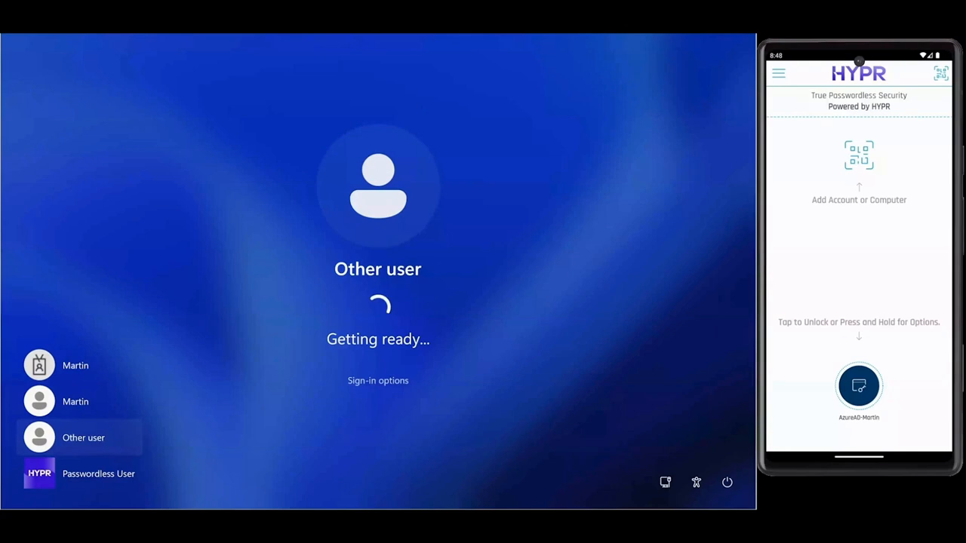